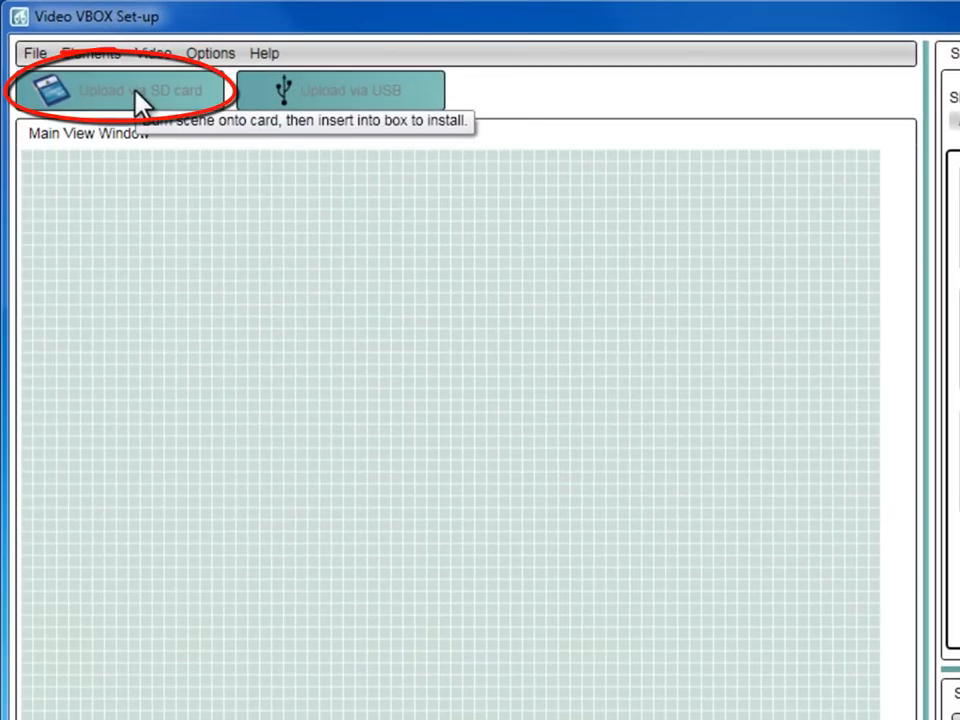
mouse_move(268, 98)
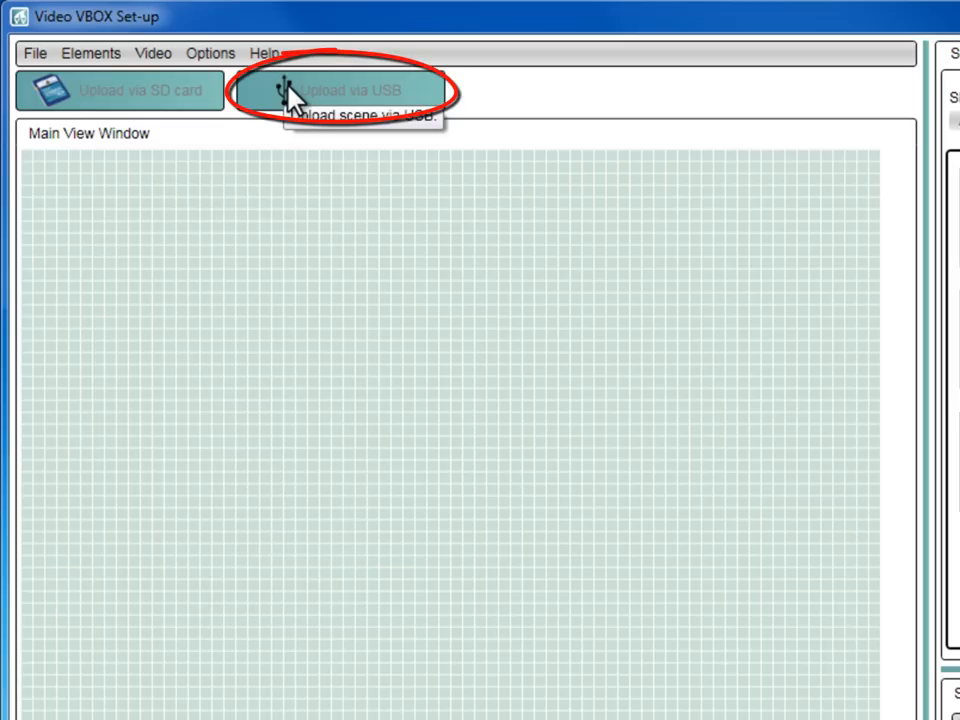
mouse_move(230, 100)
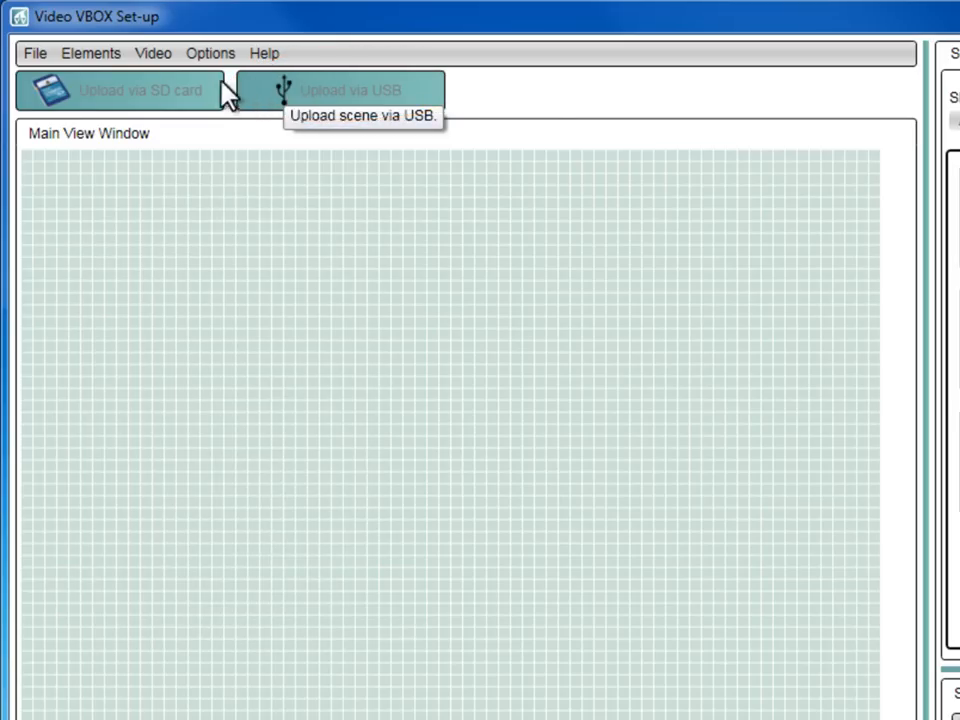
Open the Video menu to list the video preview download options.
left_click(152, 53)
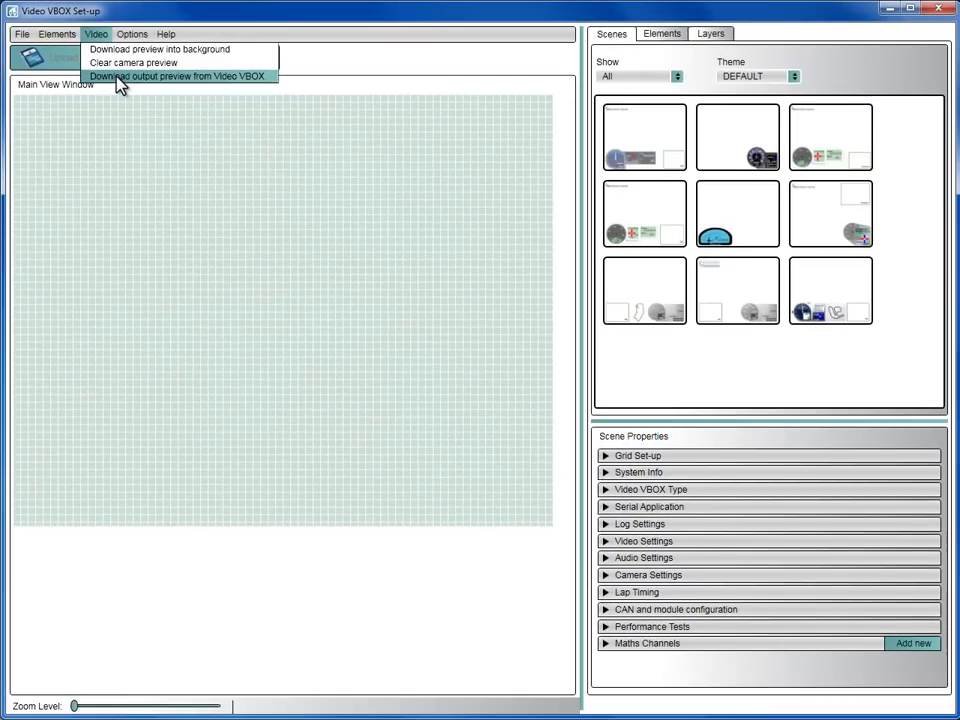
Close the Video menu without choosing any preview option.
left_click(178, 76)
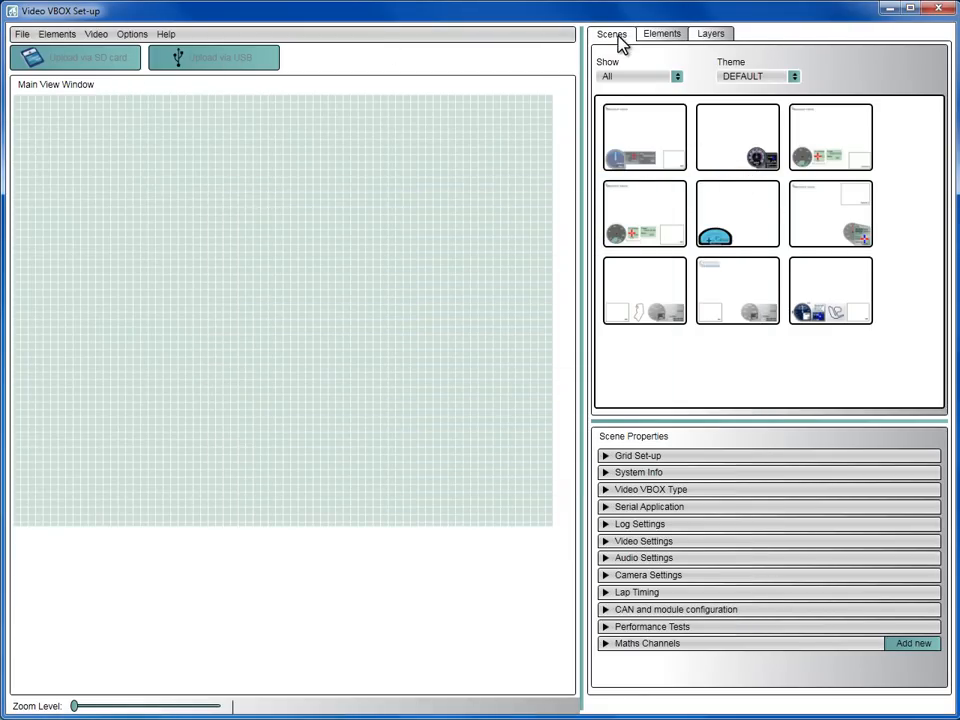
left_click(661, 33)
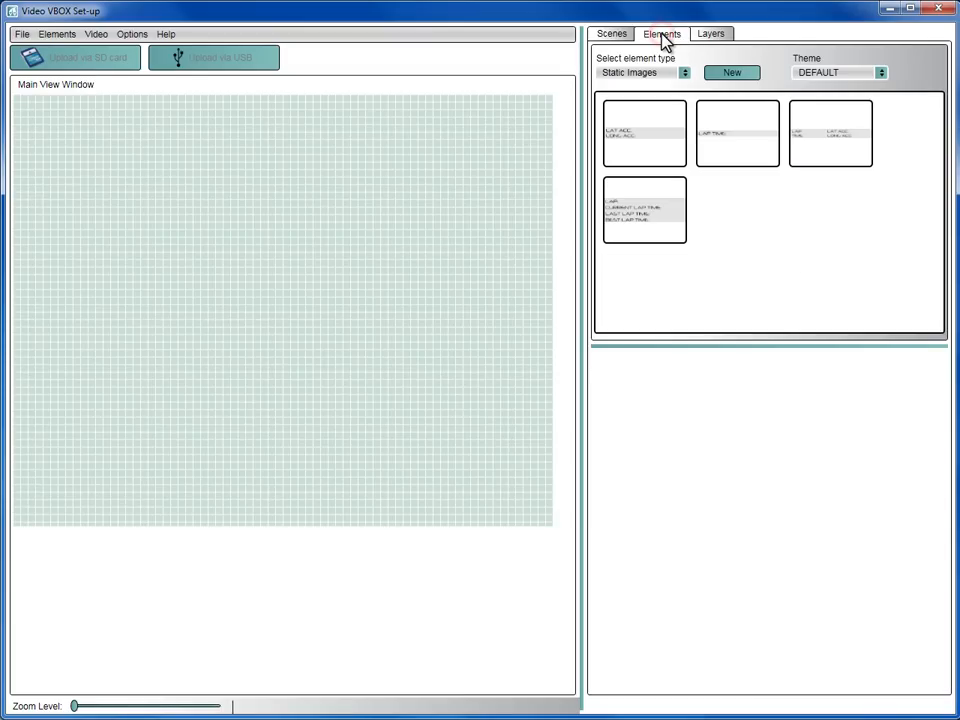
left_click(710, 33)
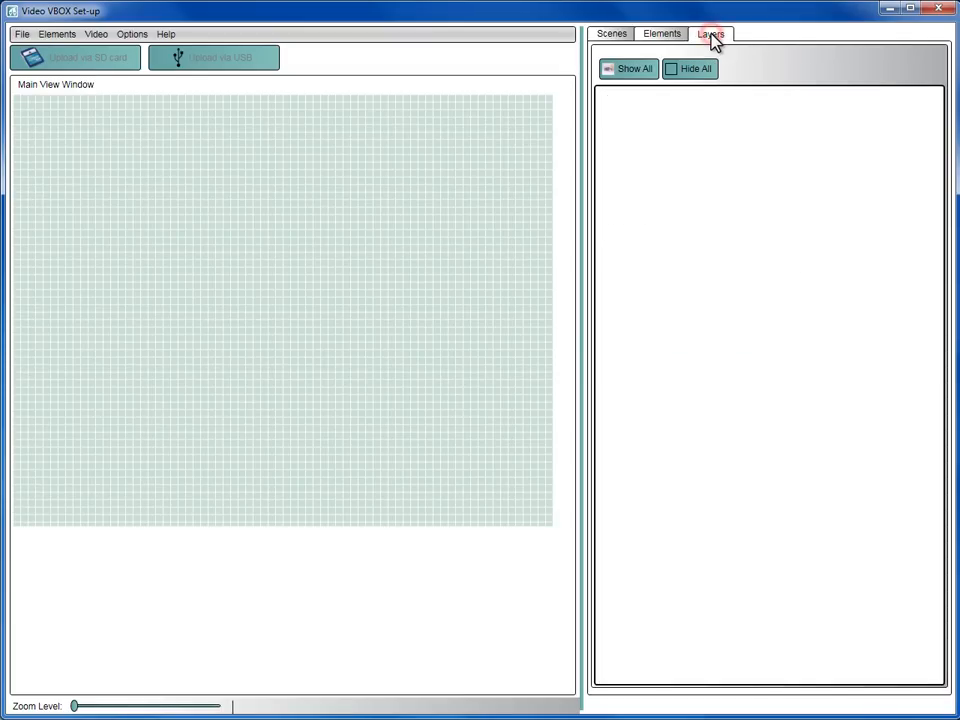
left_click(611, 33)
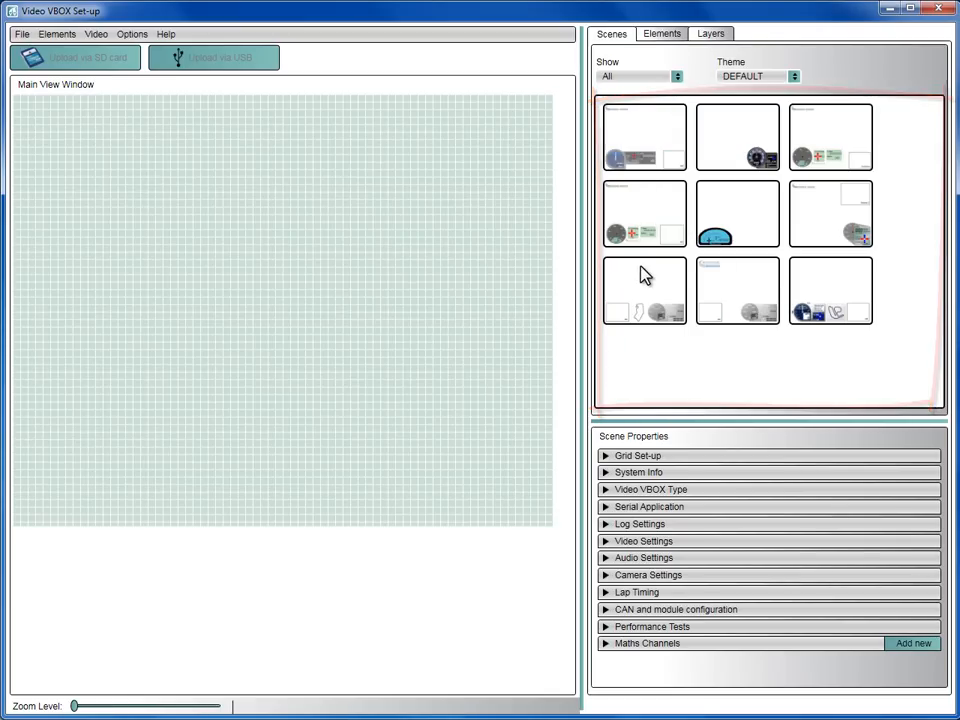
mouse_move(737, 290)
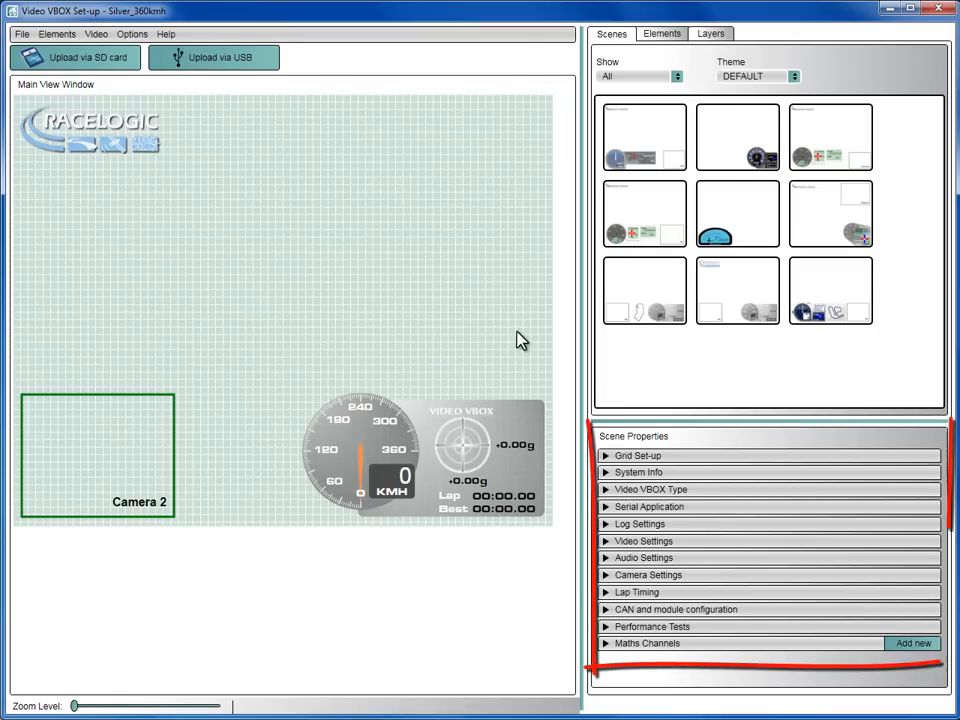
mouse_move(610, 533)
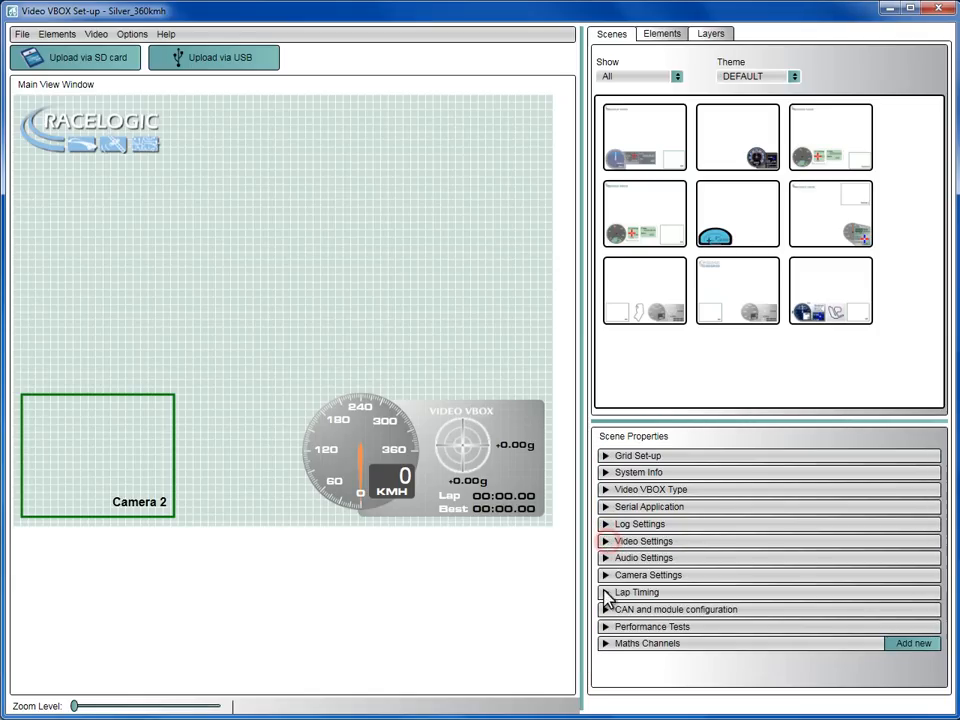
Expand the CAN and module configuration settings in Scene Properties.
left_click(605, 592)
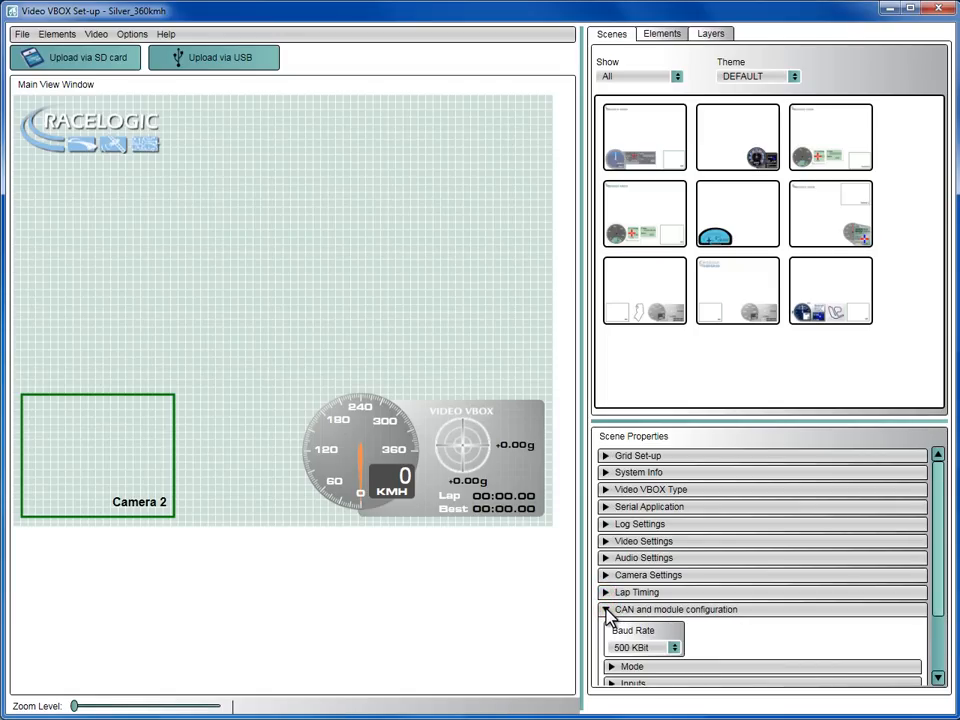
left_click(606, 610)
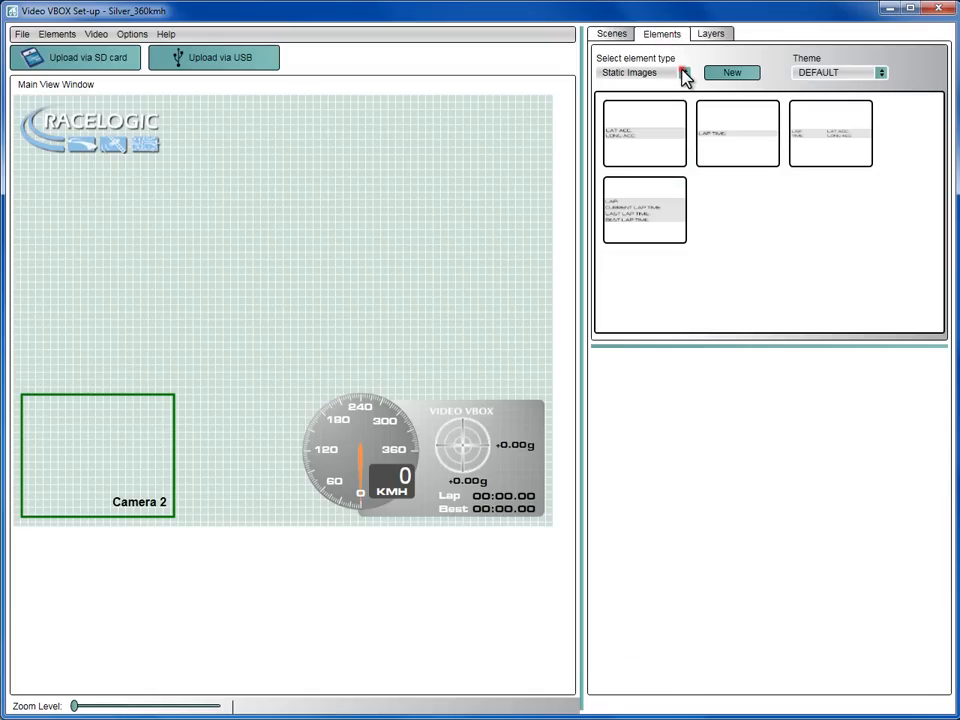
Add a plain grey gauge dial to the scene's upper right, then choose Static Images.
left_click(684, 72)
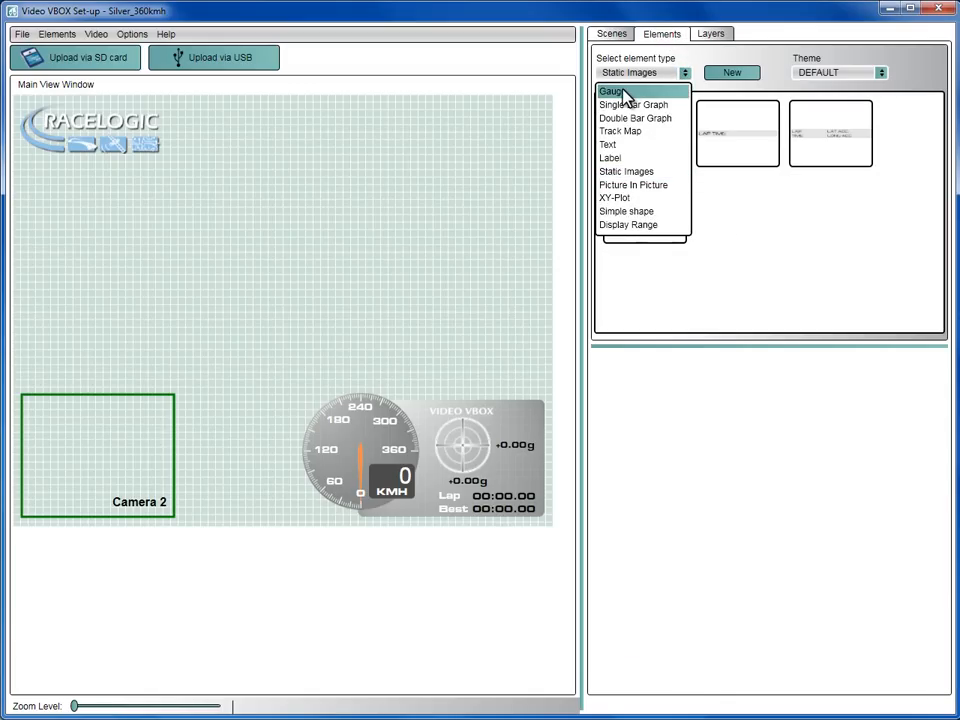
left_click(612, 91)
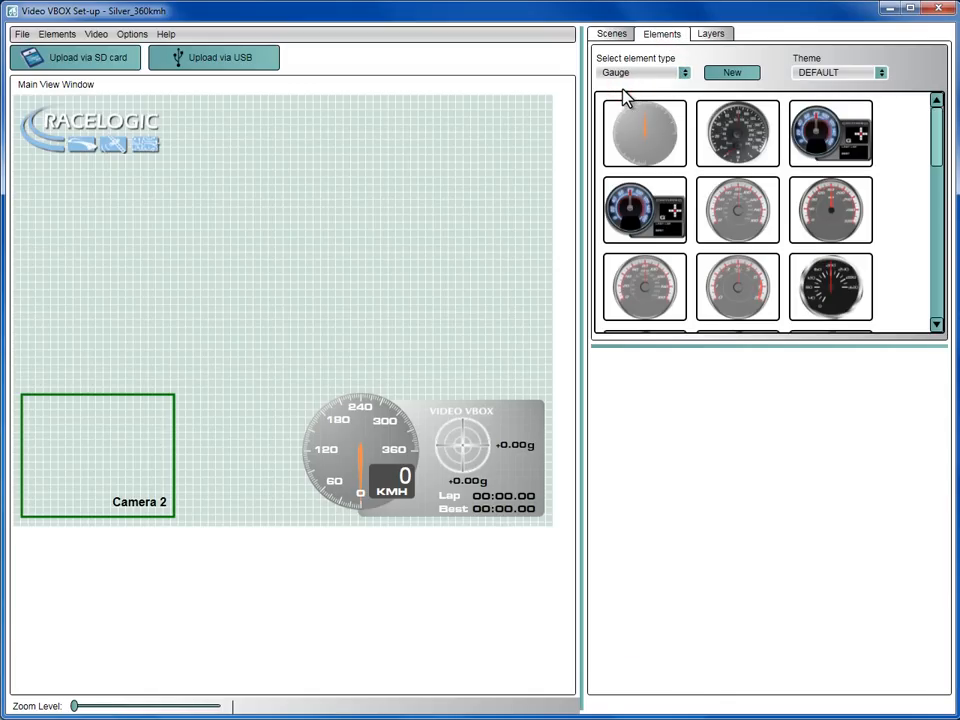
mouse_move(655, 138)
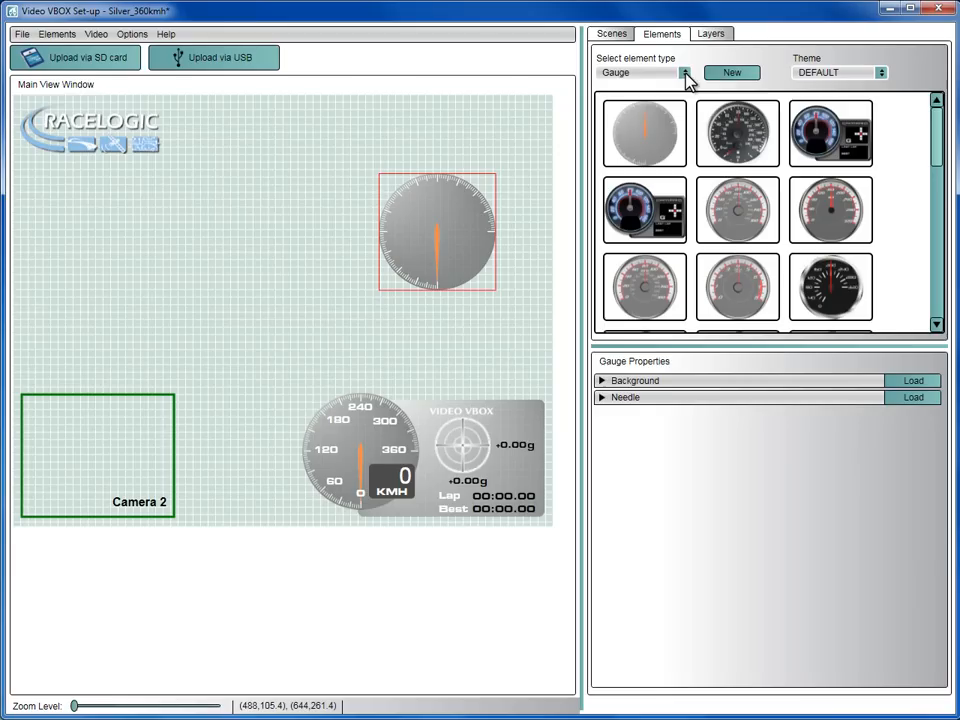
left_click(685, 72)
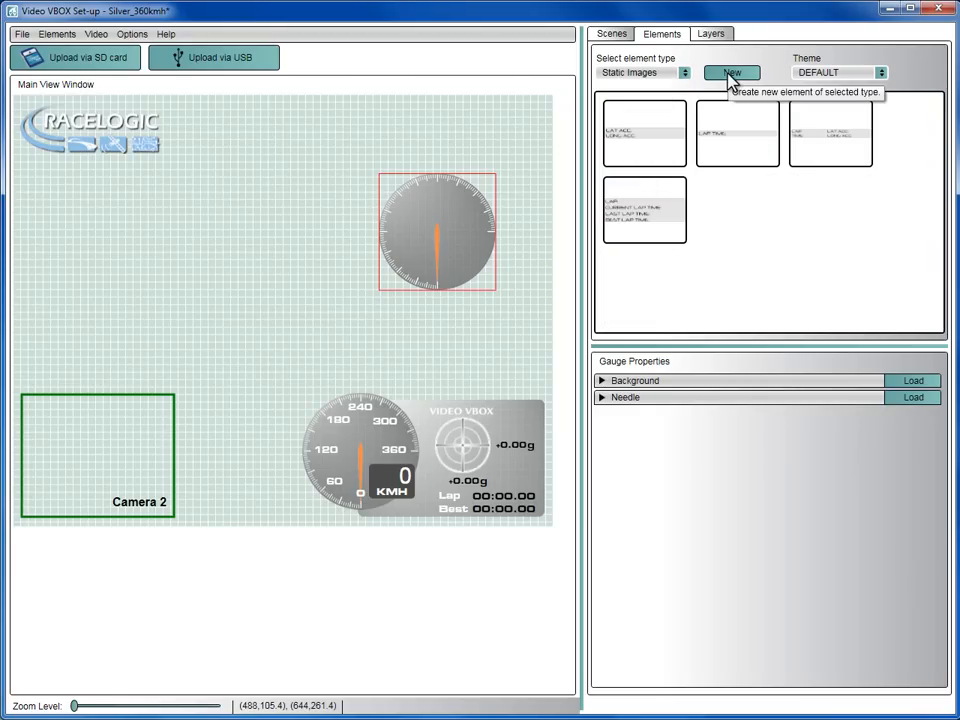
Add the AstonMartin.png logo as a new static image, left of centre.
left_click(912, 380)
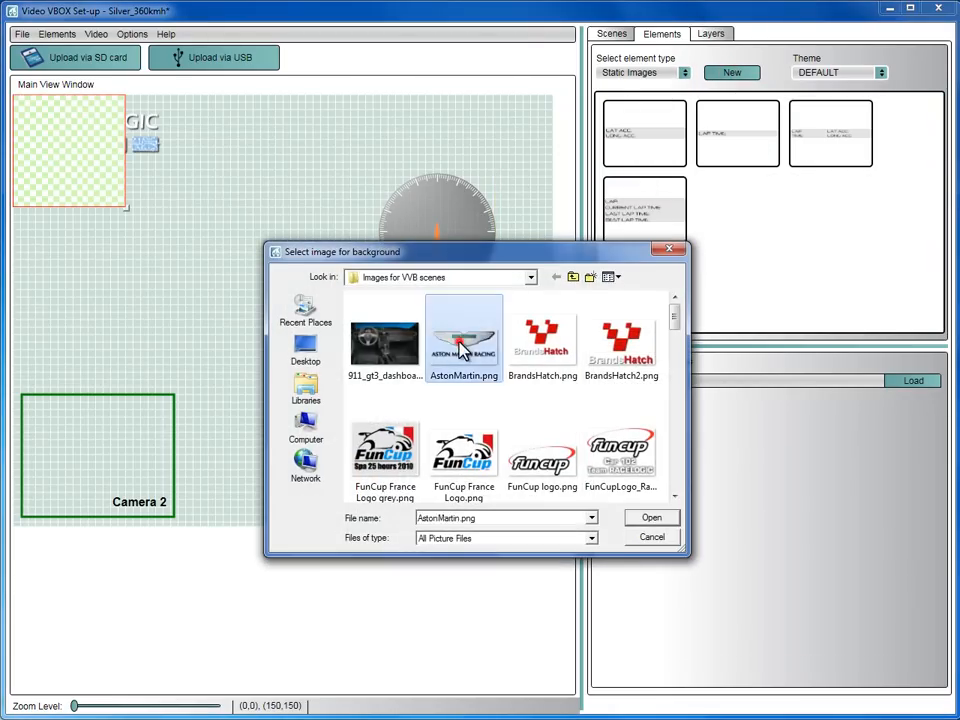
left_click(651, 517)
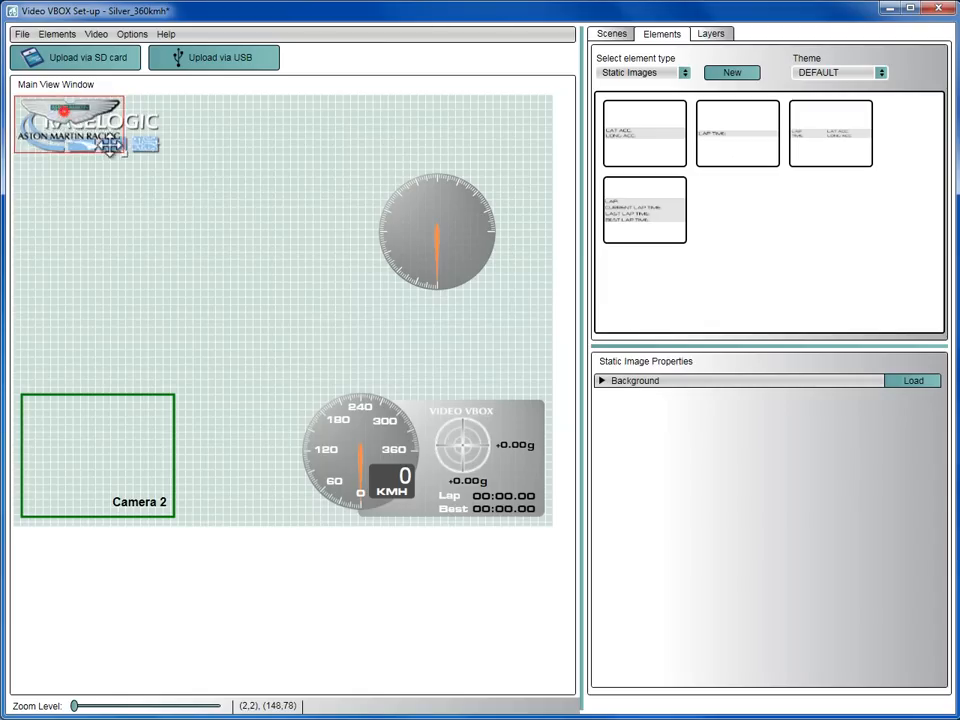
left_click_drag(85, 130, 155, 247)
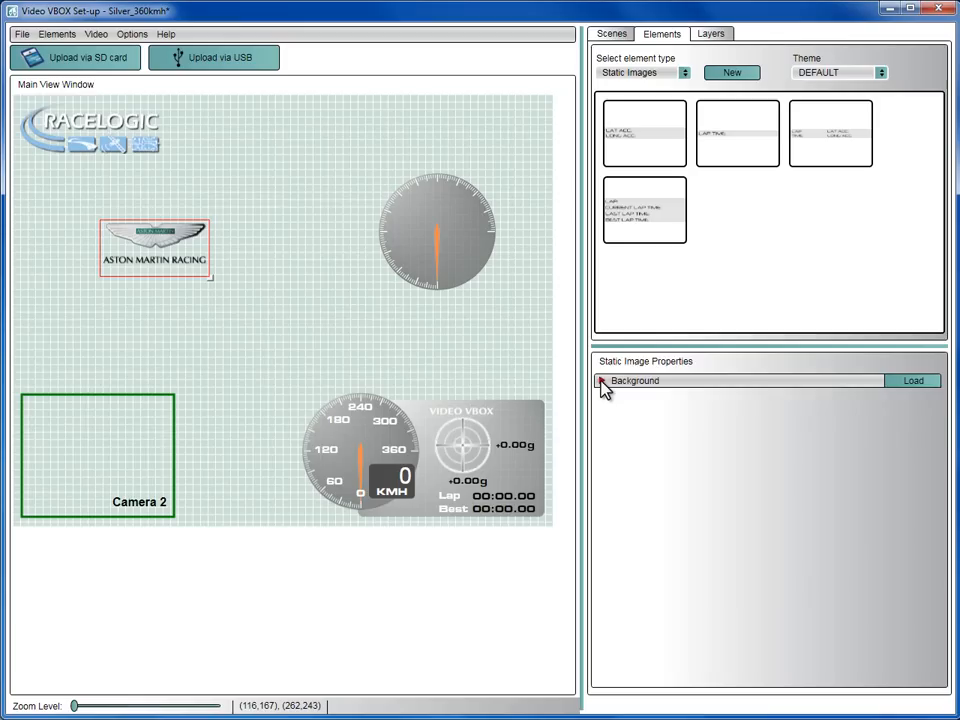
Move the plain gauge up and left, and shrink the Aston Martin logo slightly.
left_click(437, 230)
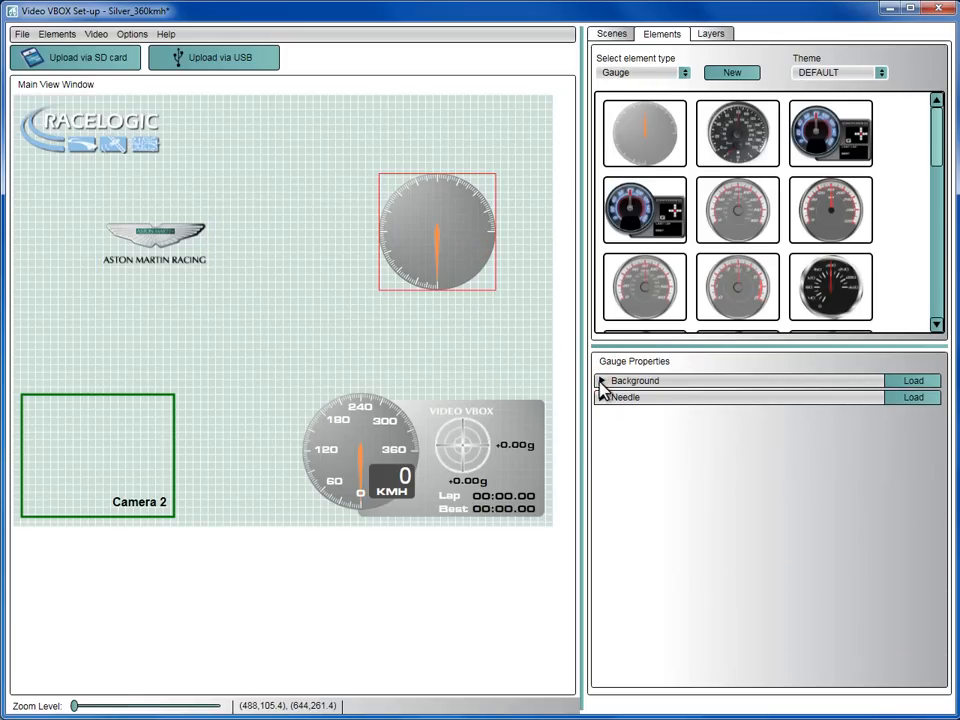
left_click_drag(437, 232, 318, 273)
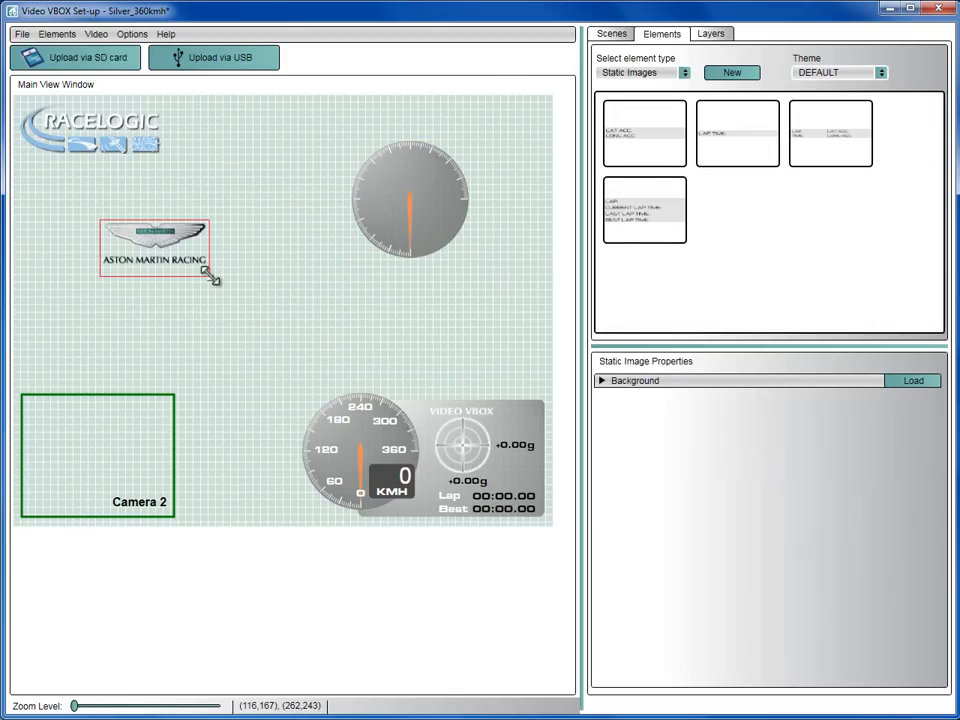
left_click_drag(215, 275, 262, 313)
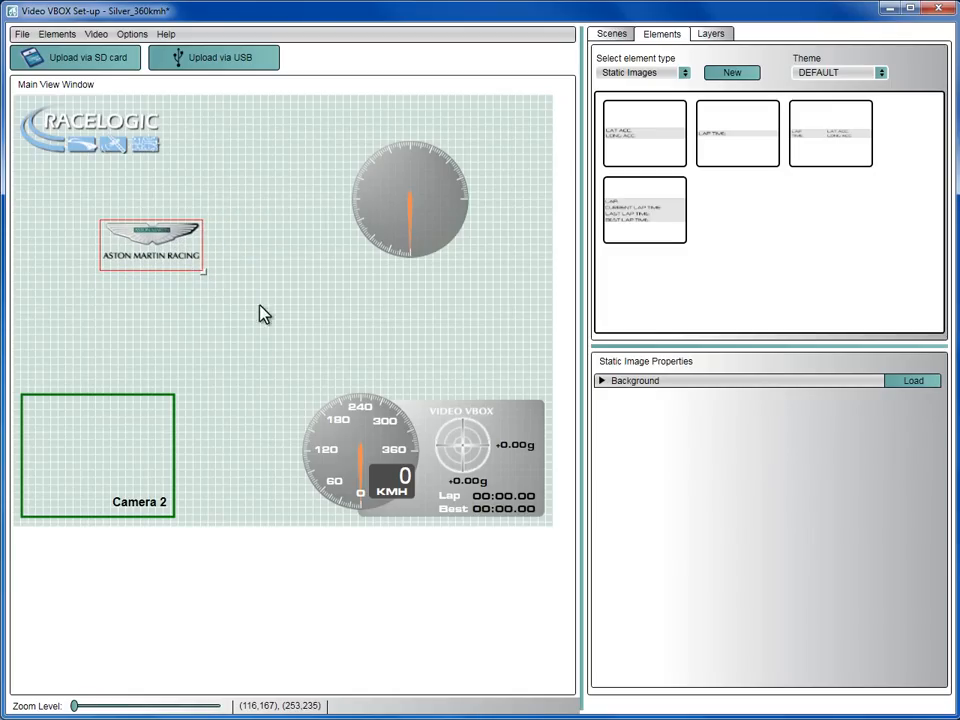
mouse_move(269, 318)
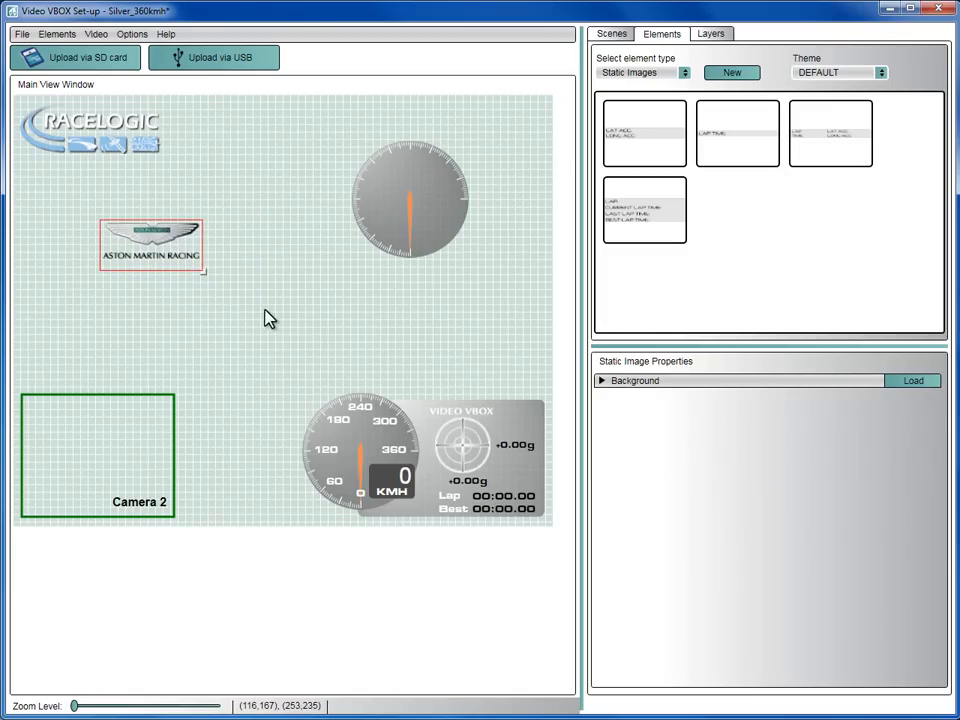
mouse_move(588, 164)
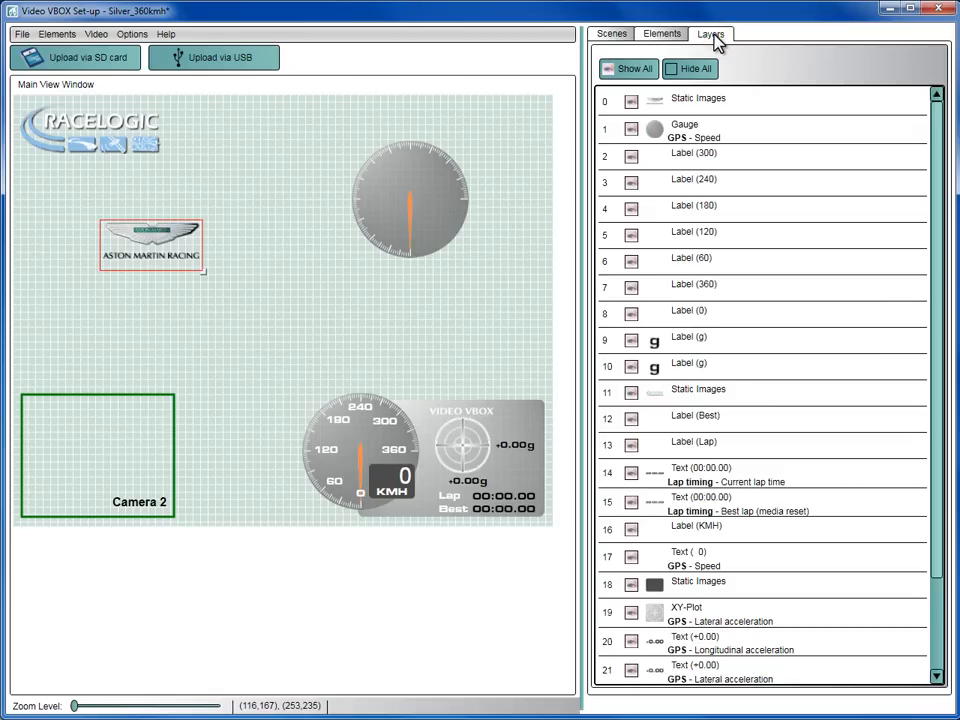
mouse_move(747, 72)
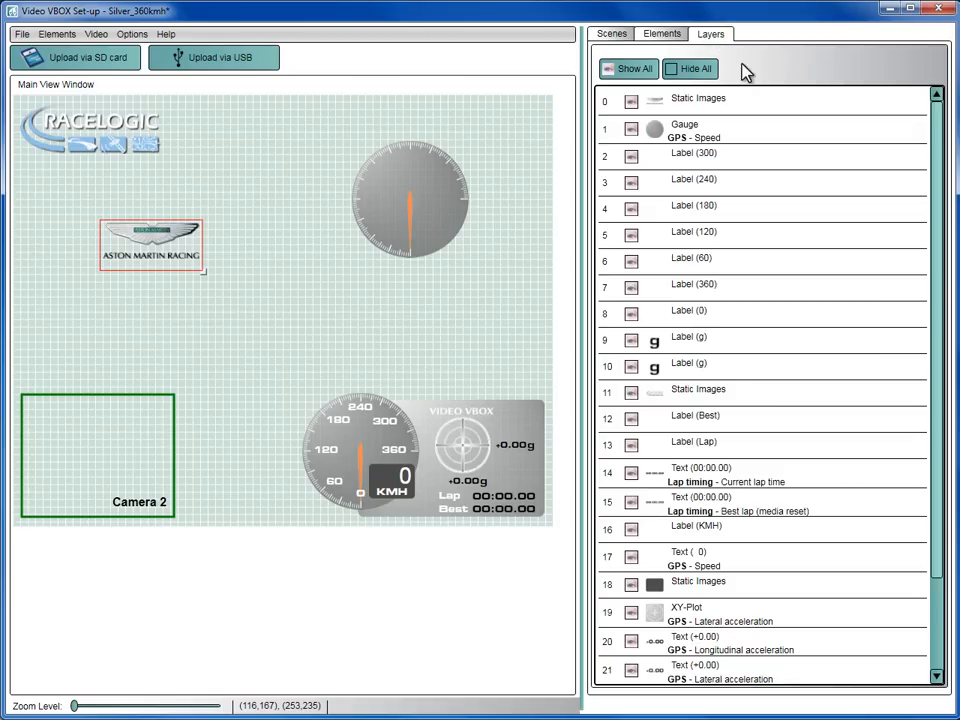